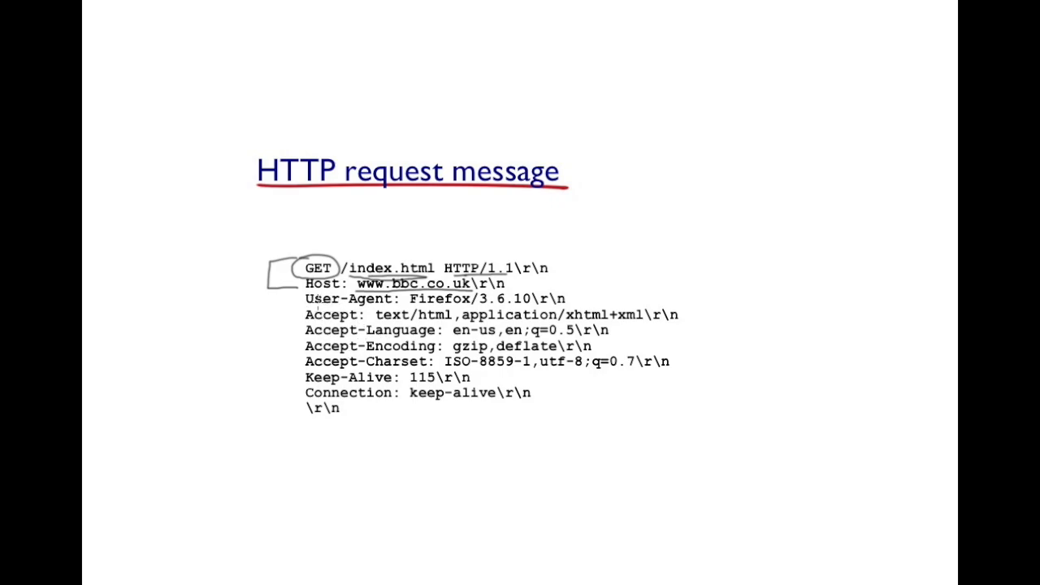
{"action": "mouse_move", "coordinate": [608, 299]}
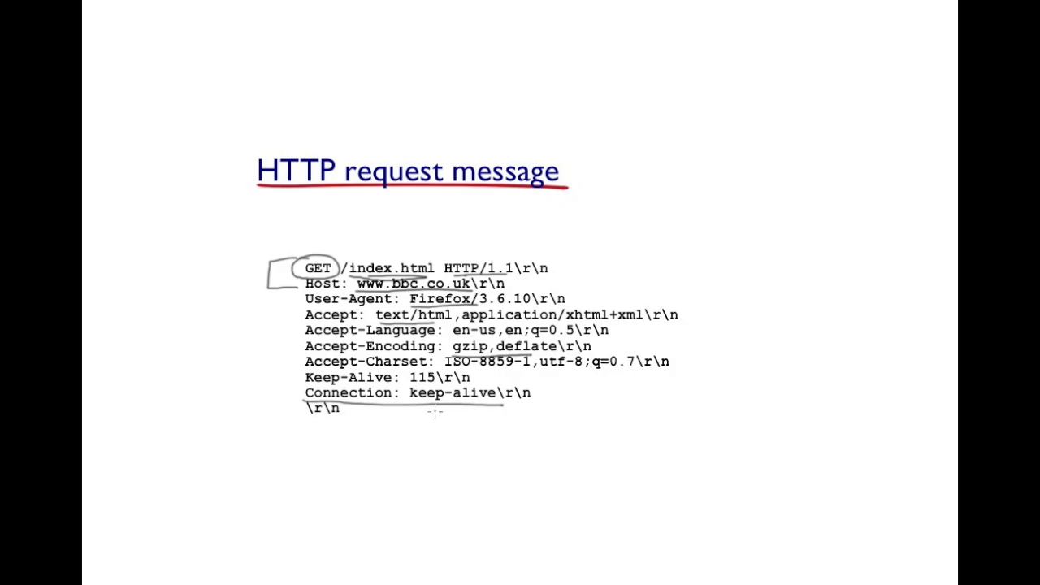
Step: Draw a short stroke down from the blank line's underline toward the Persistent note
{"action": "left_click_drag", "start_coordinate": [432, 409], "coordinate": [409, 468]}
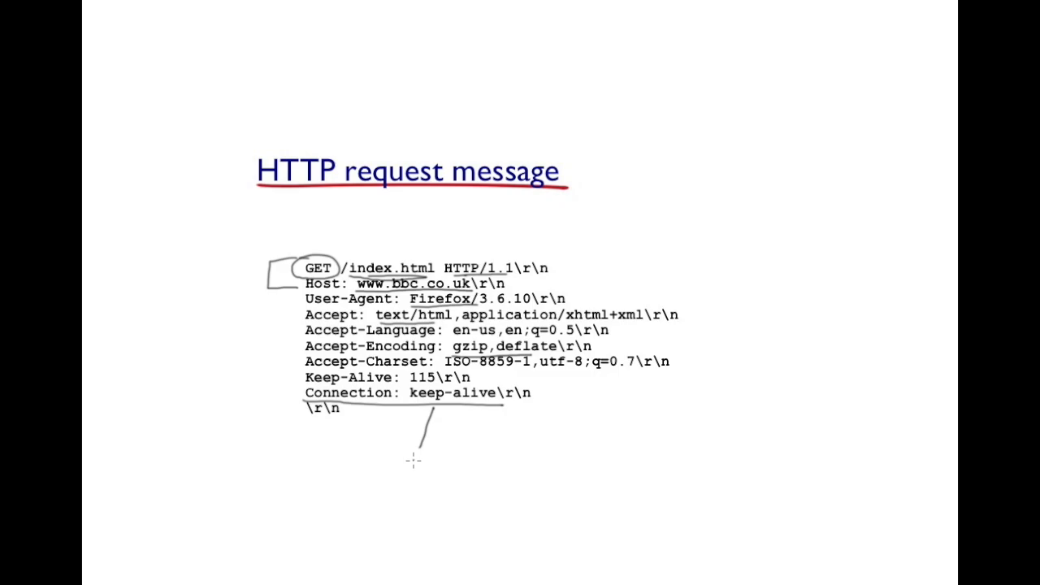
{"action": "mouse_move", "coordinate": [390, 470]}
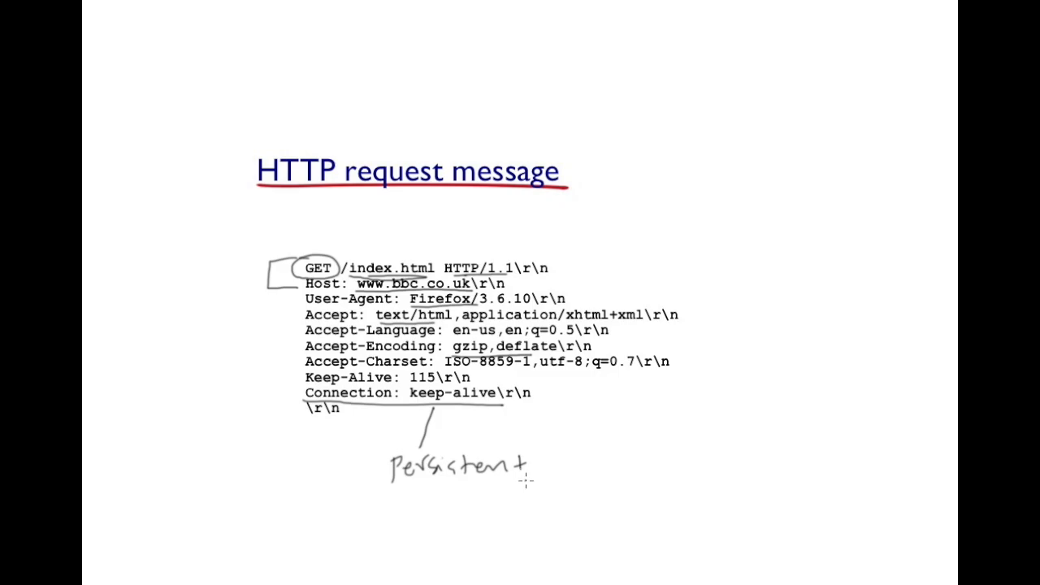
{"action": "mouse_move", "coordinate": [506, 420]}
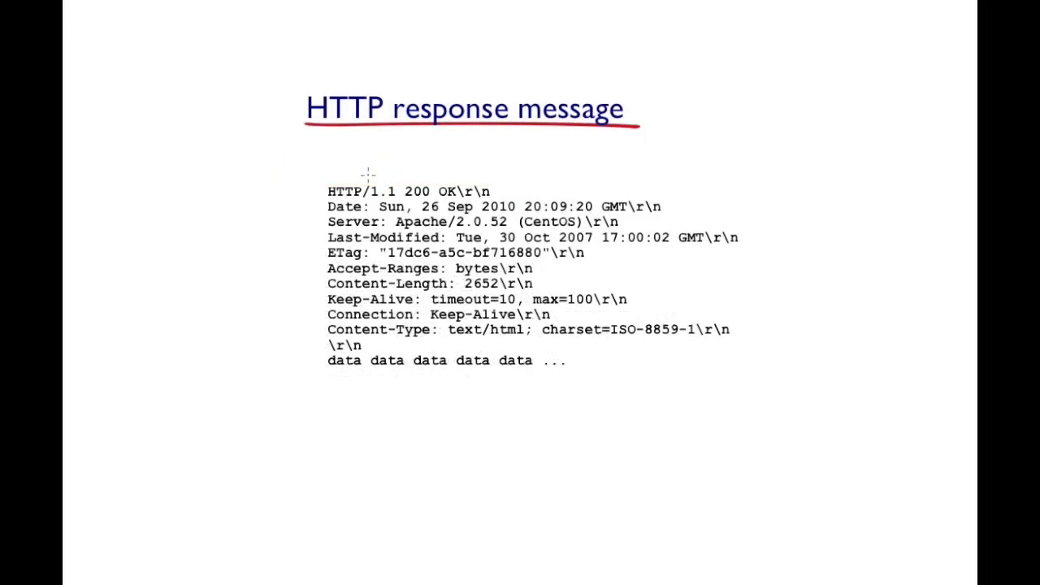
{"action": "mouse_move", "coordinate": [335, 182]}
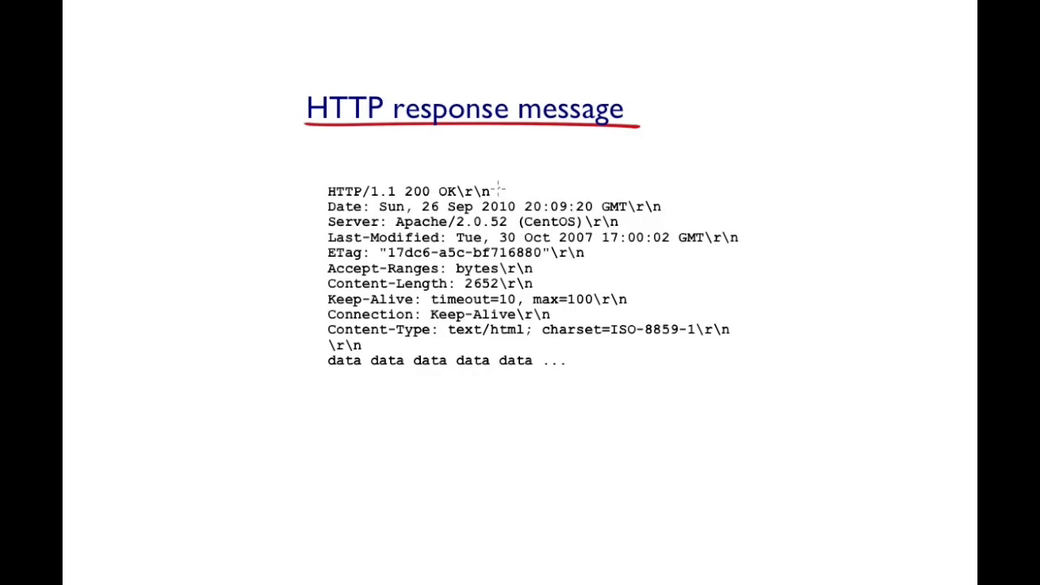
{"action": "mouse_move", "coordinate": [289, 191]}
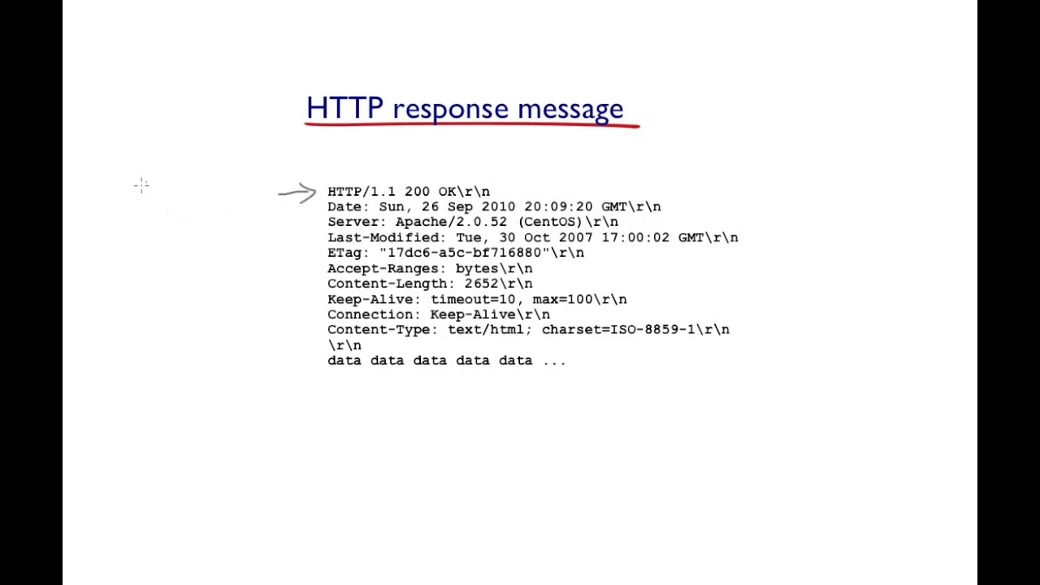
Step: Draw an arrow pointing at the HTTP/1.1 200 OK status line
{"action": "left_click_drag", "start_coordinate": [143, 182], "coordinate": [208, 171]}
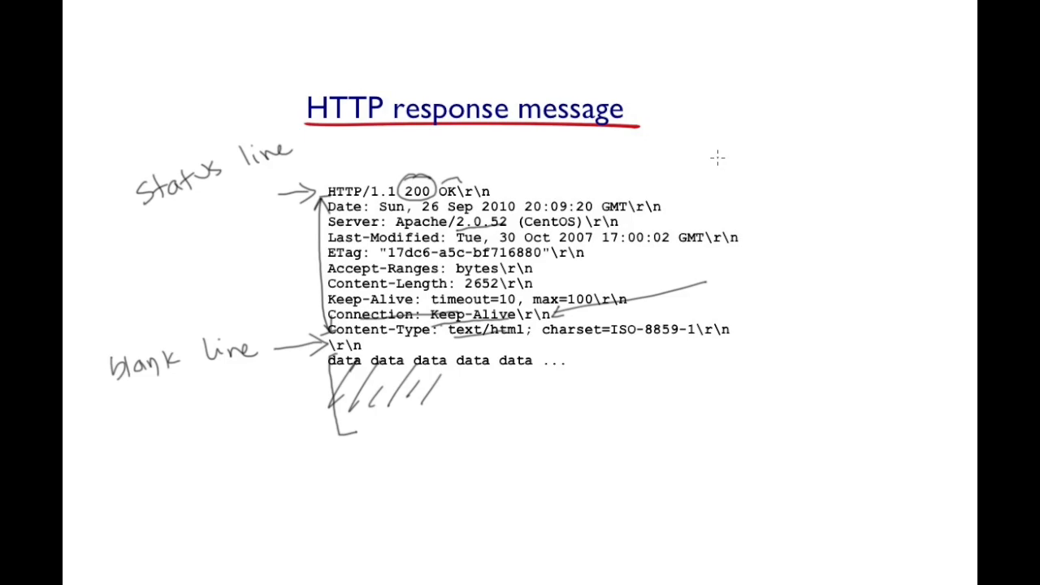
{"action": "mouse_move", "coordinate": [747, 151]}
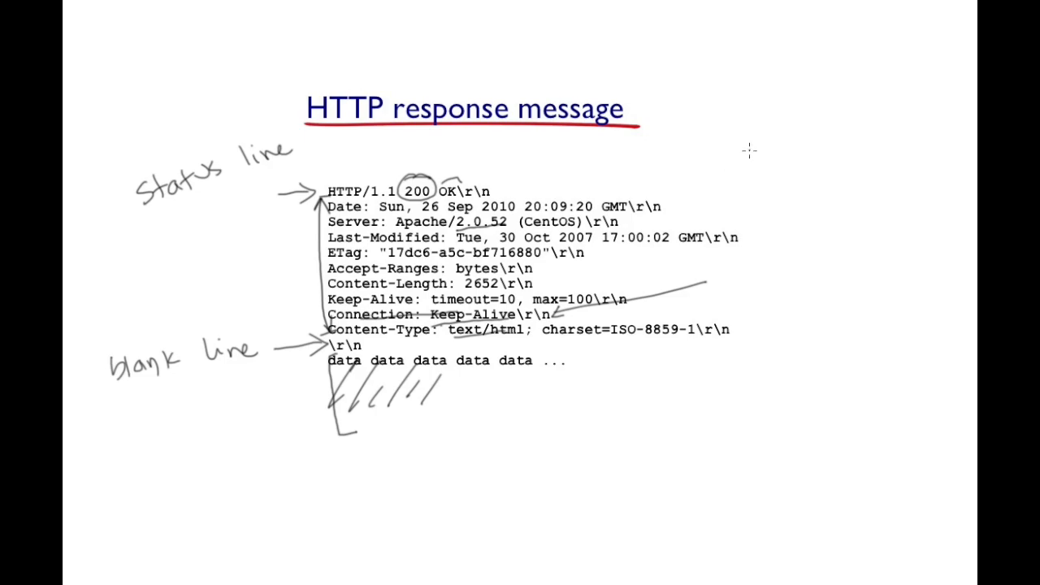
{"action": "mouse_move", "coordinate": [747, 136]}
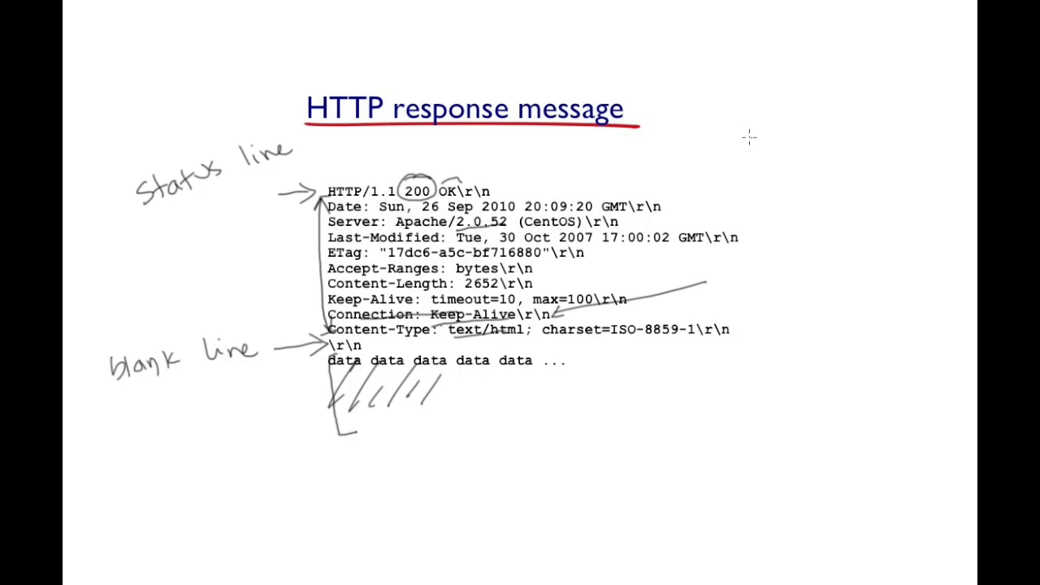
{"action": "mouse_move", "coordinate": [763, 117]}
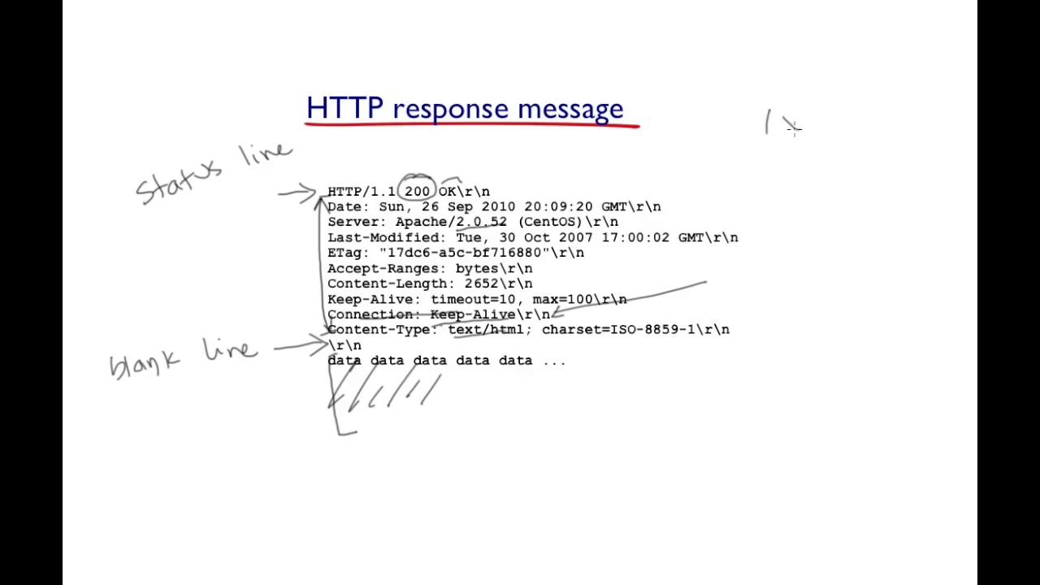
Step: Write '1xx' beside the title and '100 - Conti' beneath it, starting the status-code list
{"action": "left_click_drag", "start_coordinate": [779, 127], "coordinate": [820, 122]}
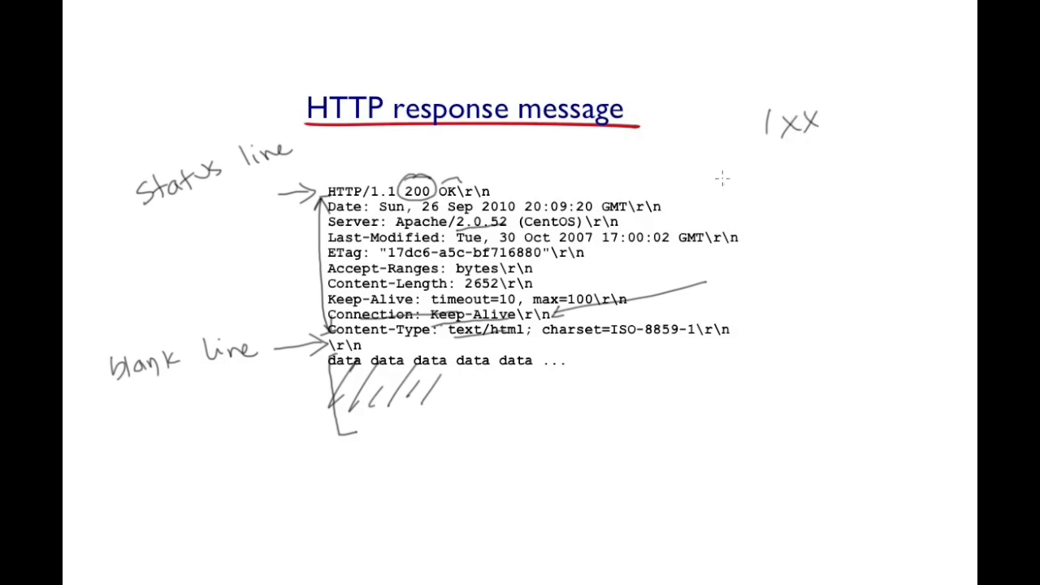
{"action": "type", "text": "100 - Conti"}
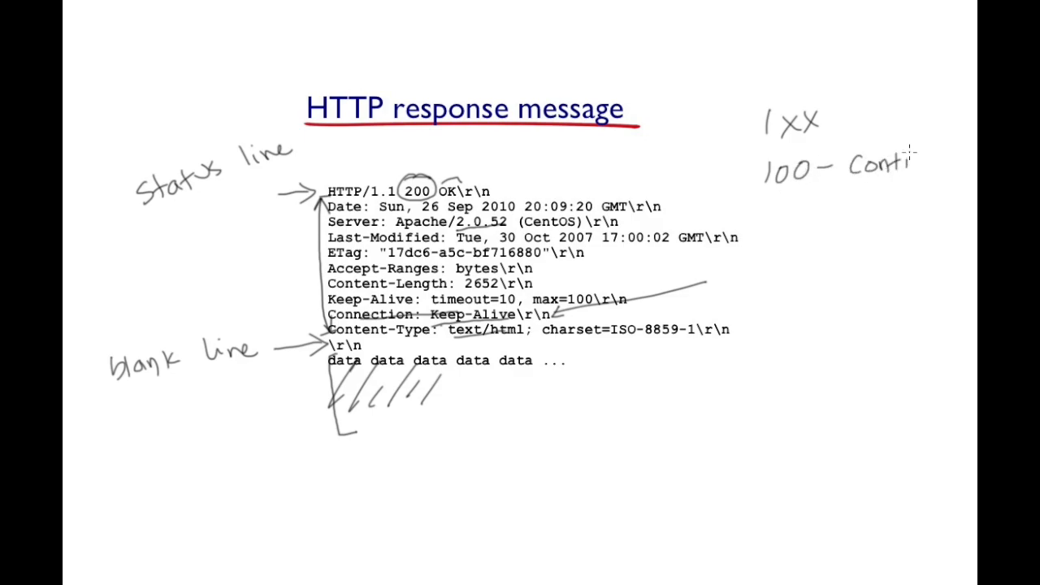